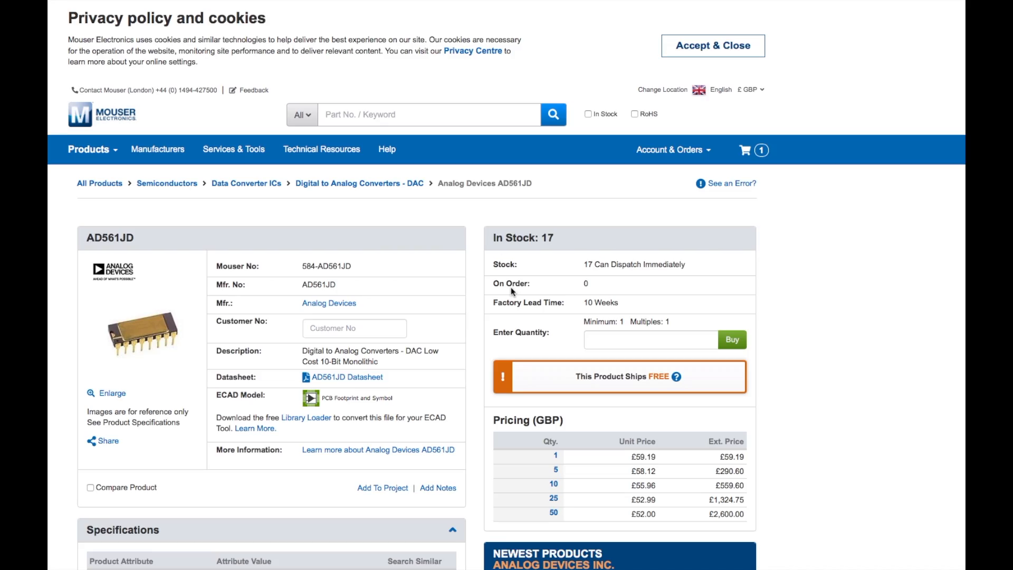
mouse_move(280, 246)
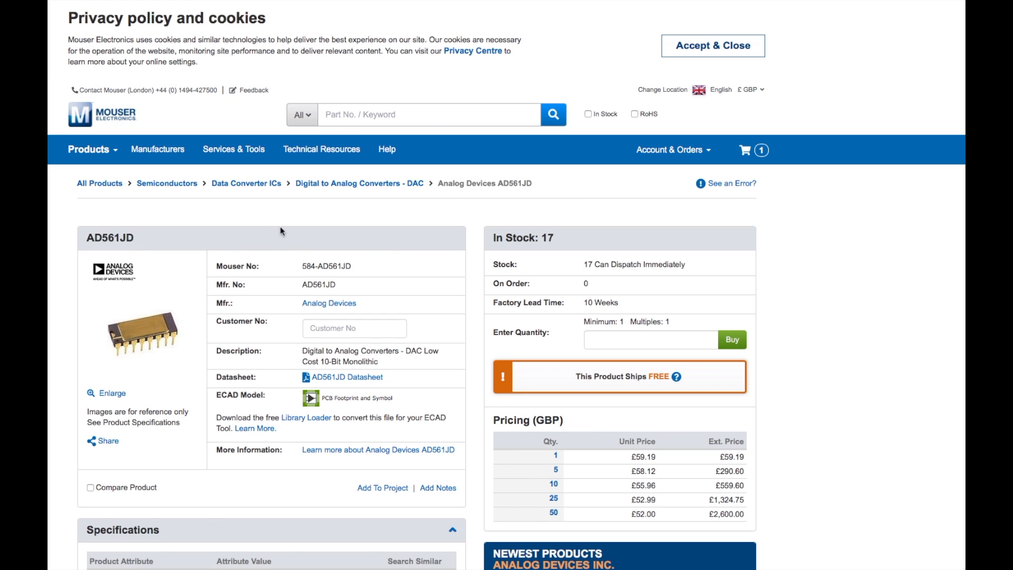
mouse_move(592, 276)
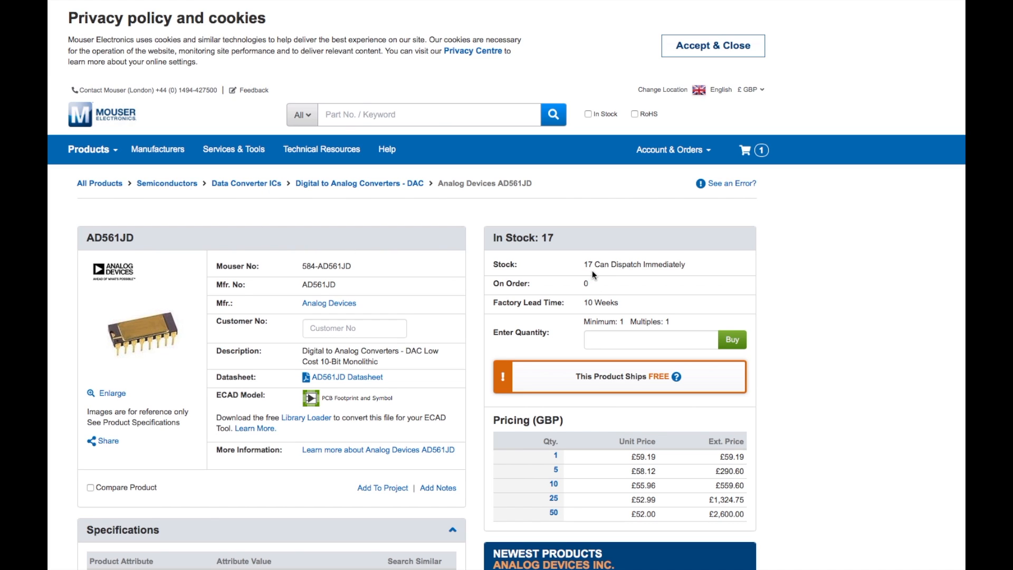
mouse_move(147, 327)
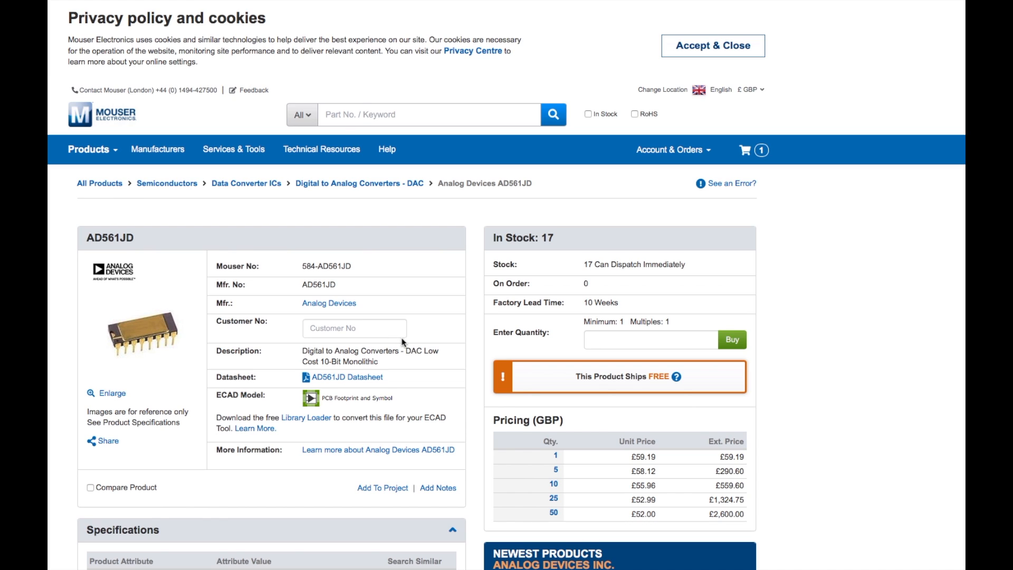
mouse_move(250, 333)
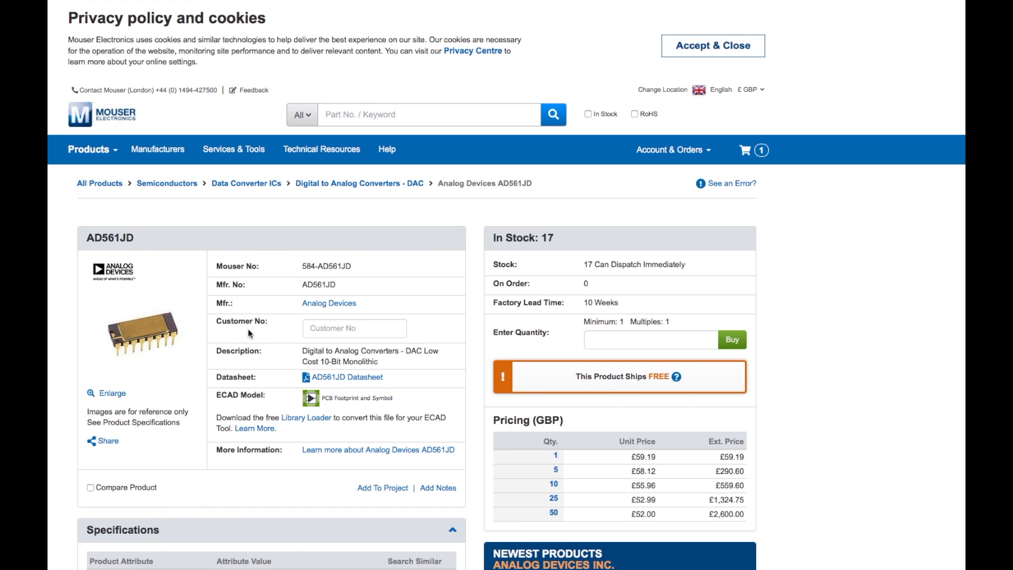
mouse_move(639, 475)
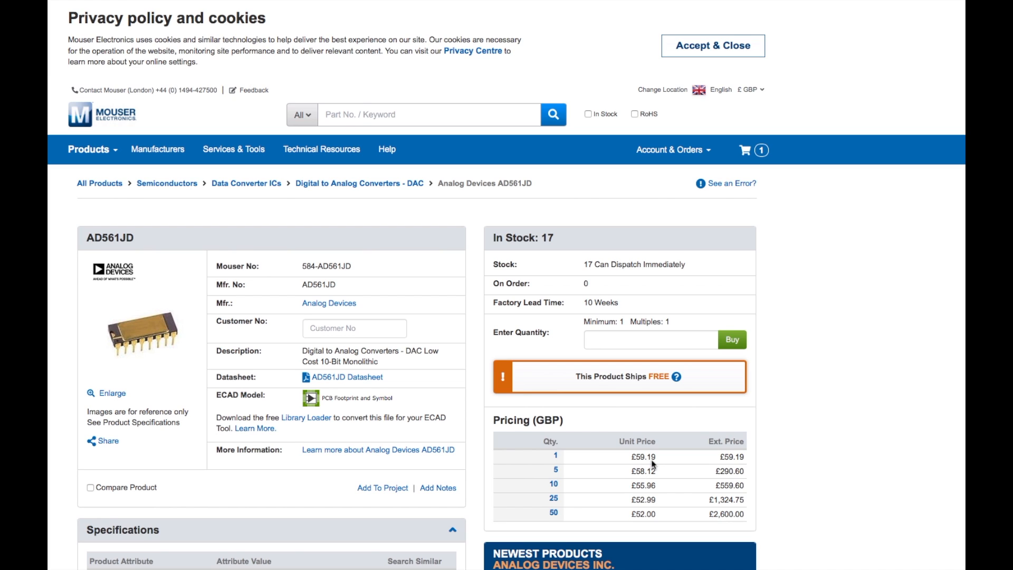
mouse_move(659, 461)
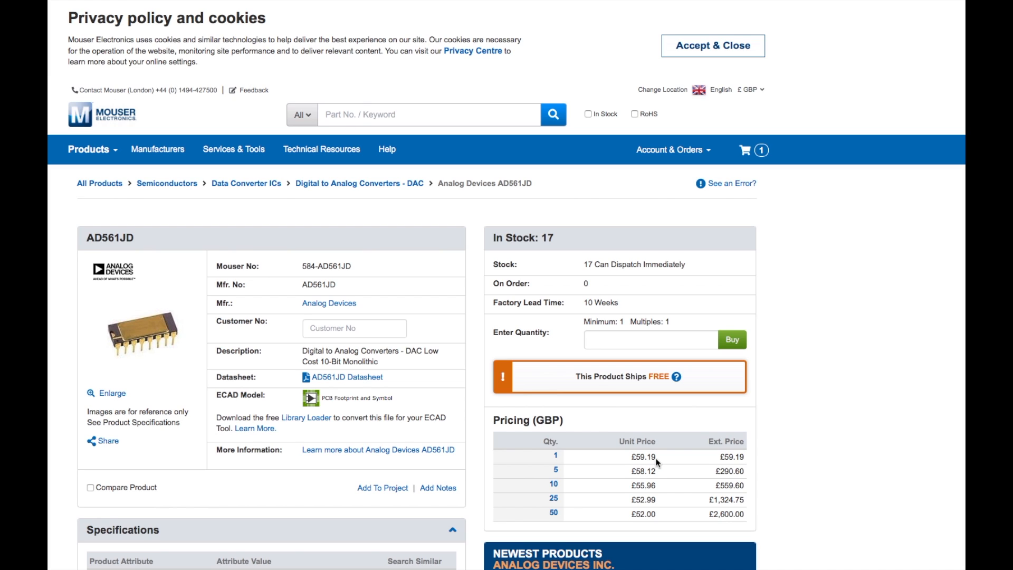
mouse_move(661, 461)
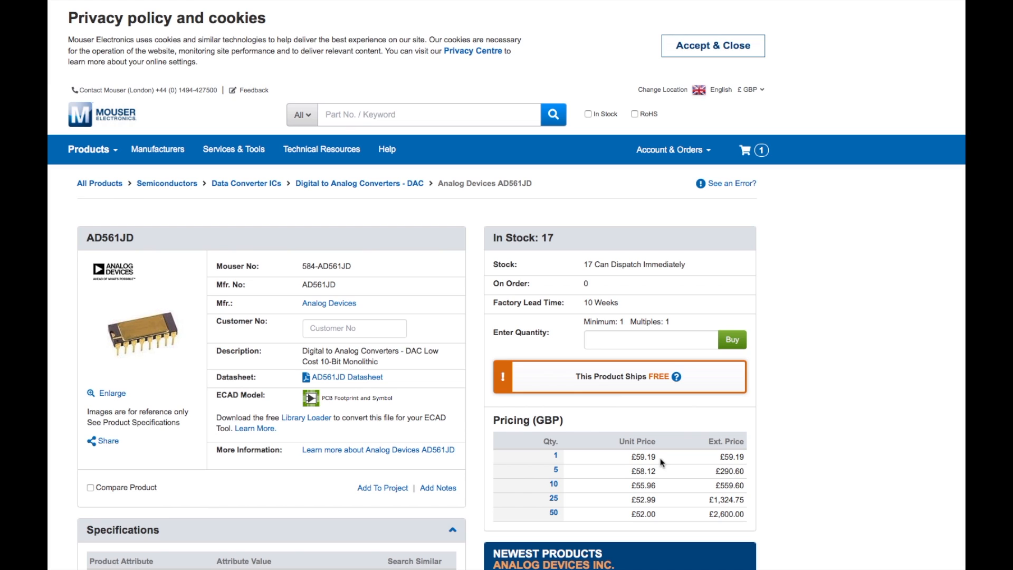
mouse_move(532, 320)
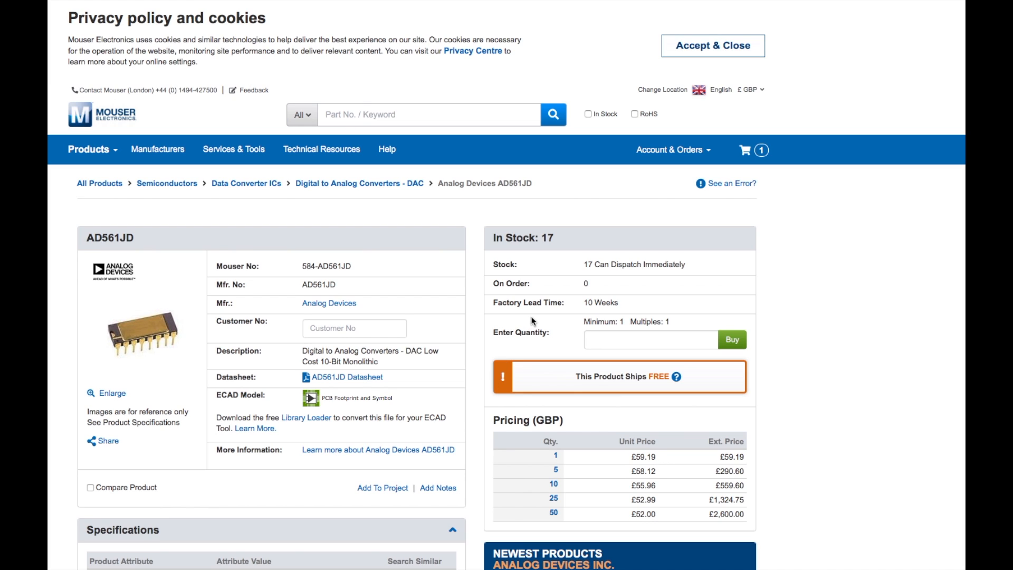
mouse_move(514, 306)
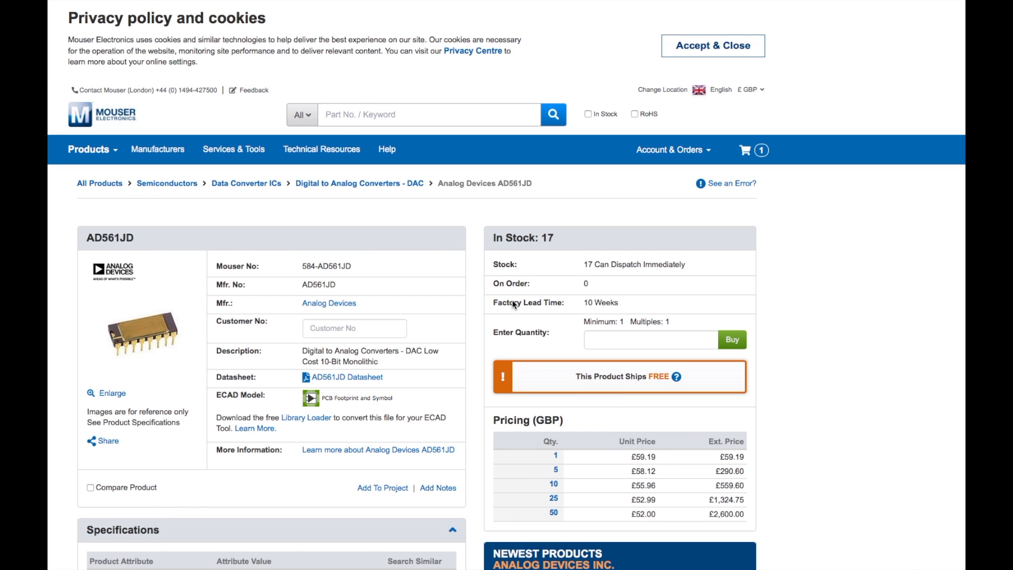
mouse_move(441, 287)
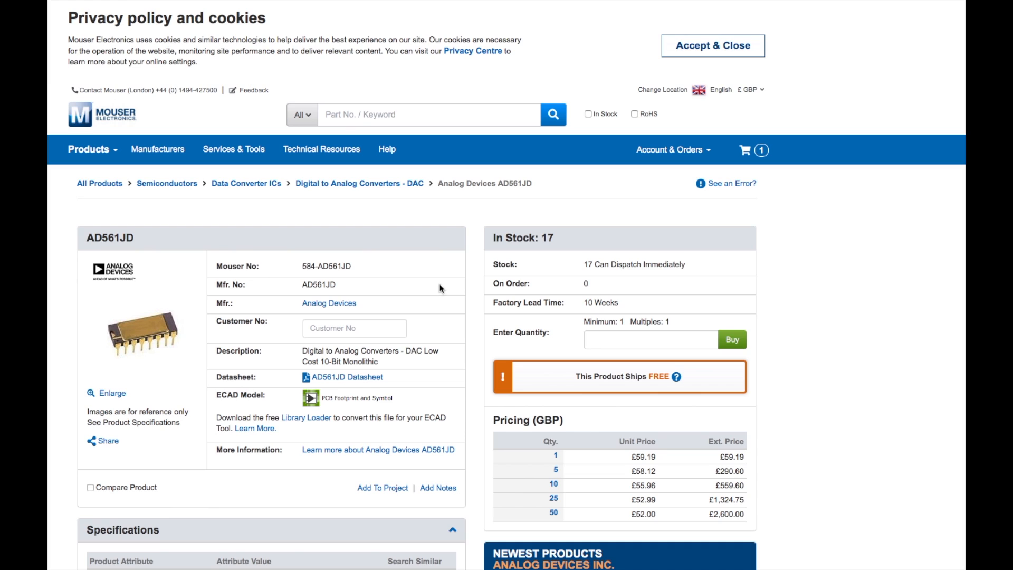
mouse_move(444, 287)
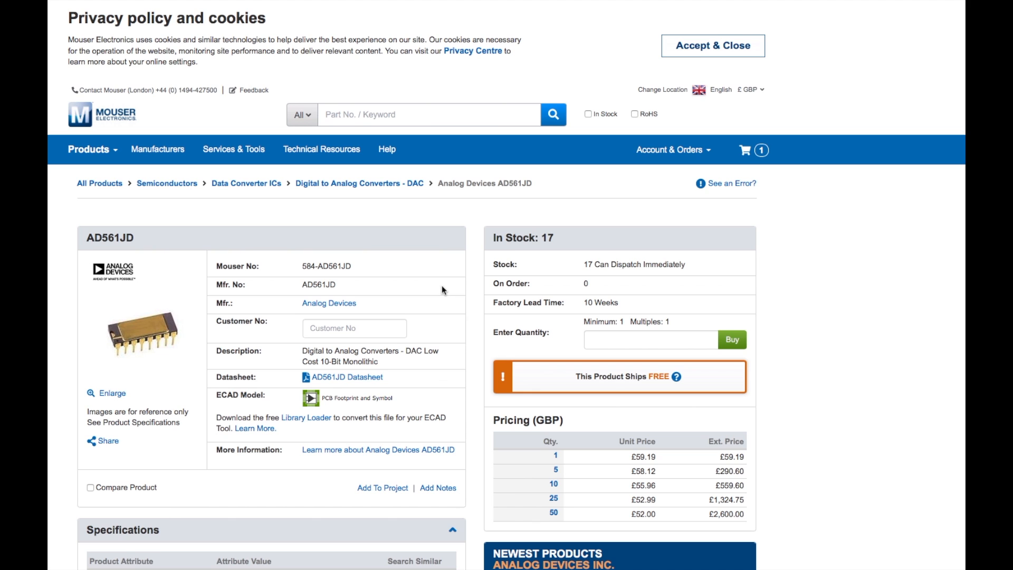
mouse_move(531, 327)
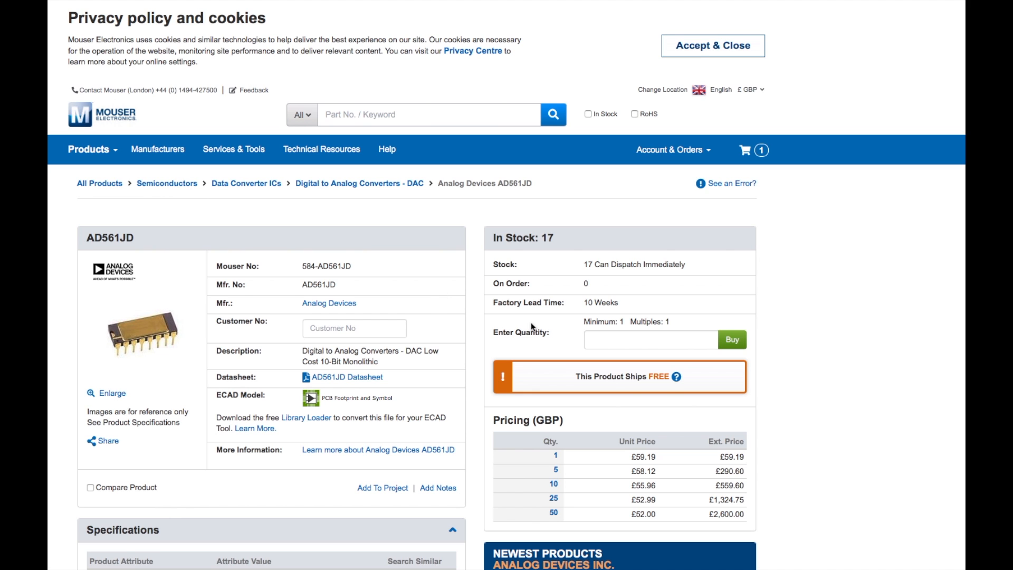
mouse_move(565, 293)
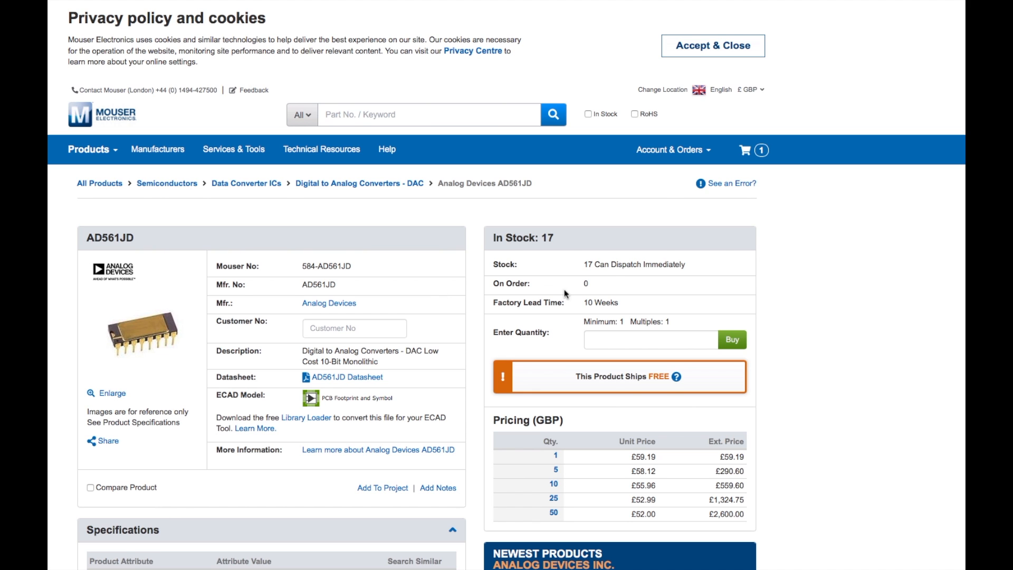